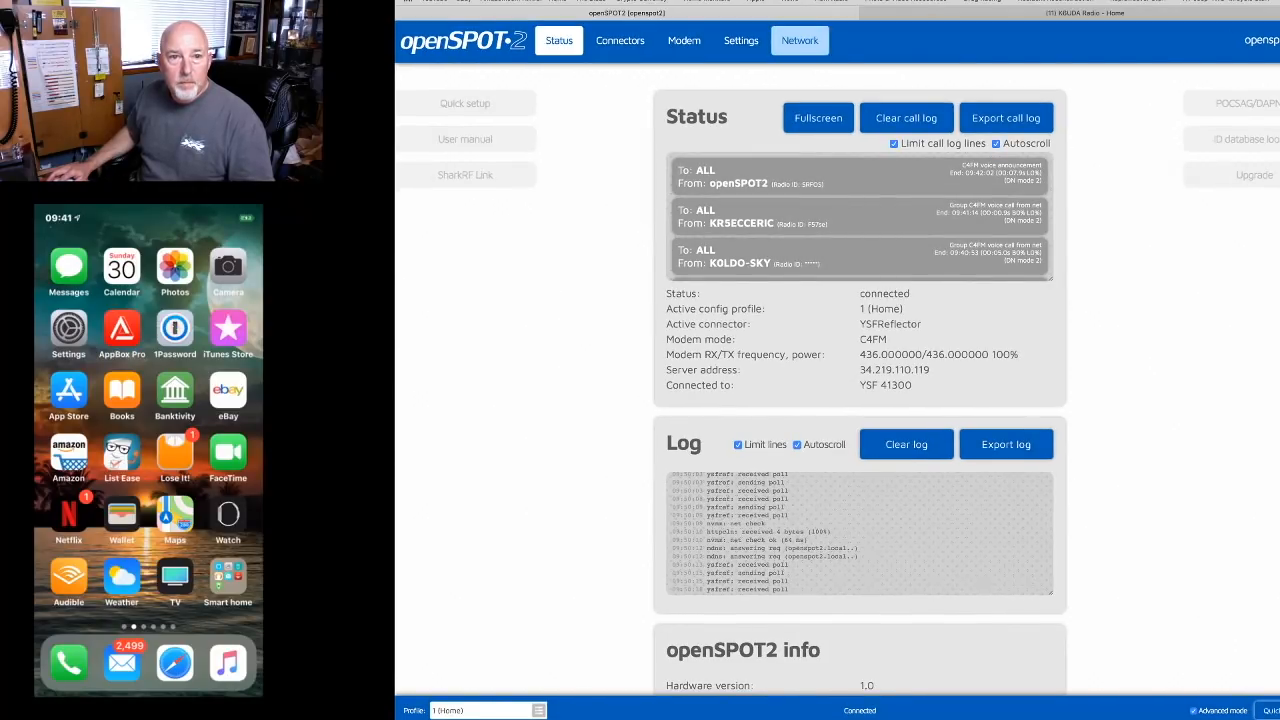
# Show the Network page with the wireless client DHCP connection details
pyautogui.click(799, 40)
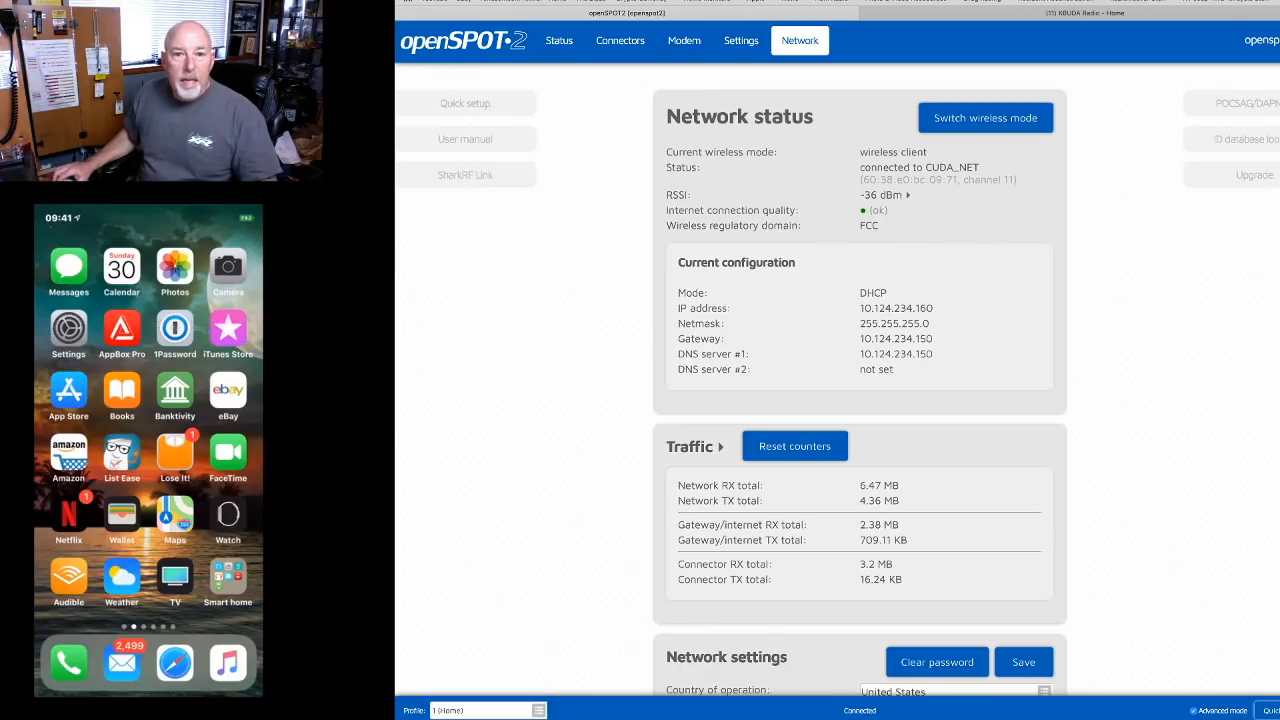
# Scroll down the Network page to the Advanced mode checkbox and turn advanced mode off
pyautogui.scroll(-3)
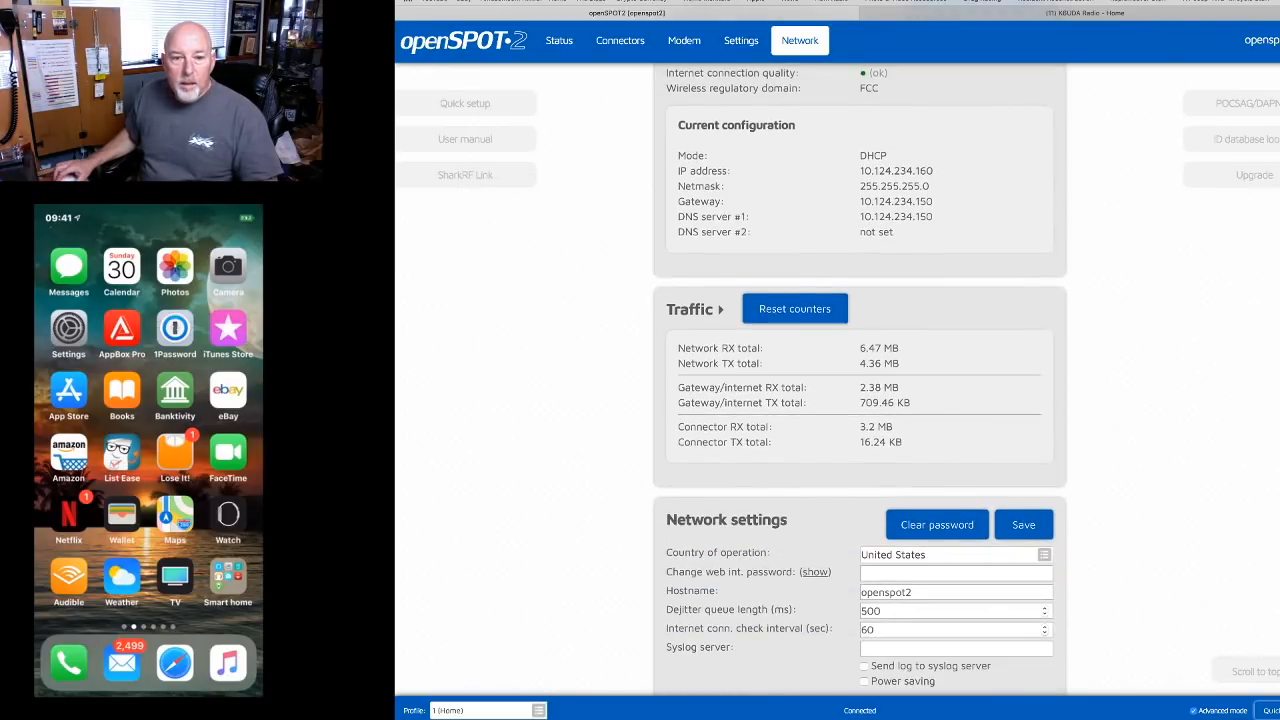
pyautogui.scroll(-3)
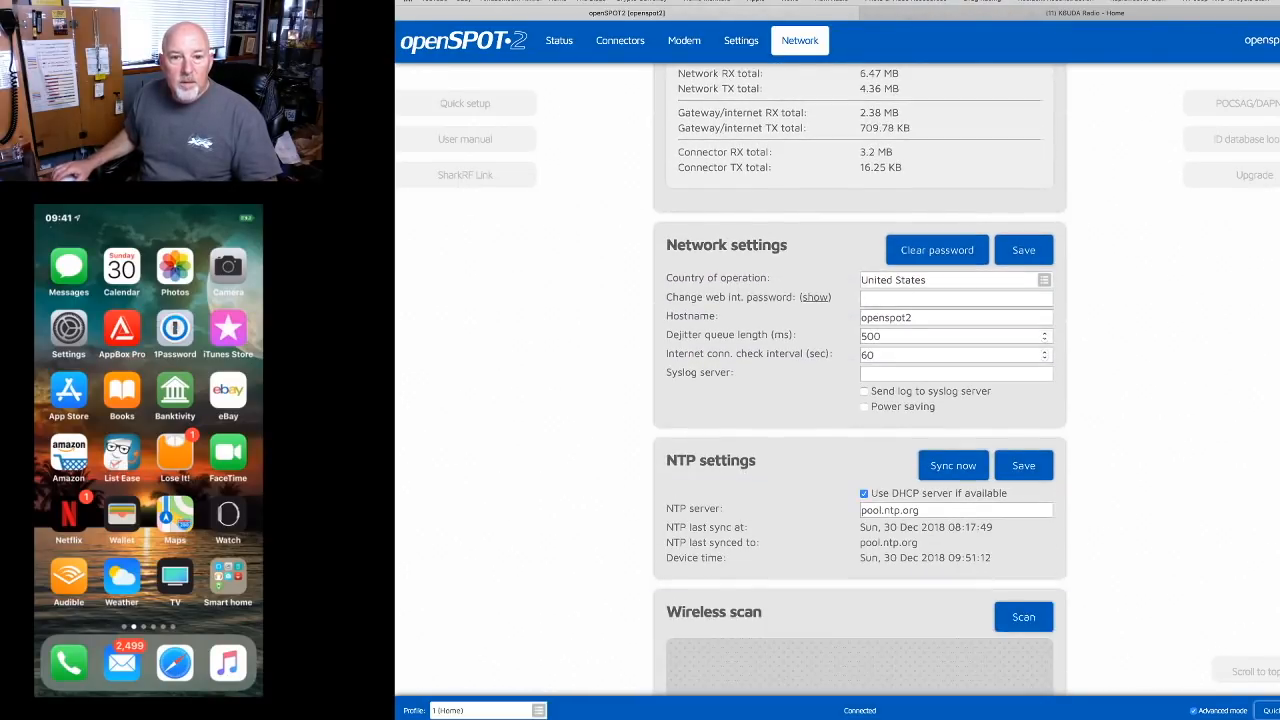
pyautogui.scroll(-3)
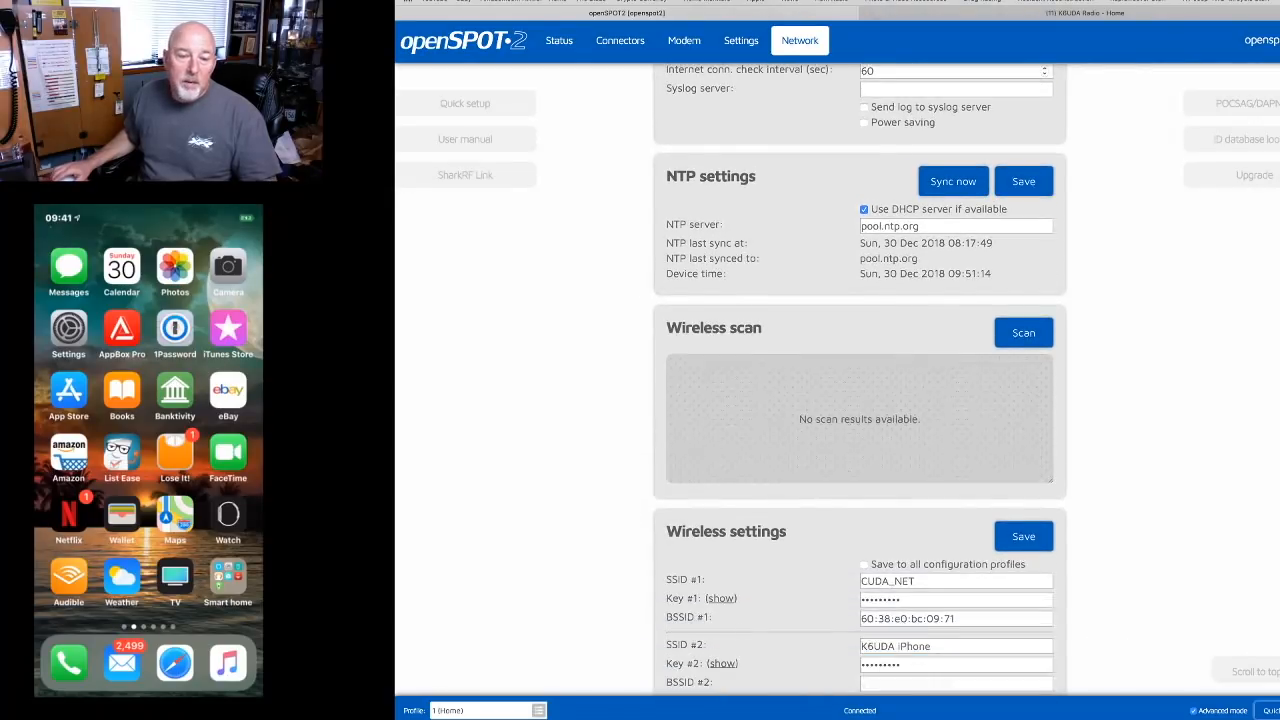
pyautogui.scroll(-3)
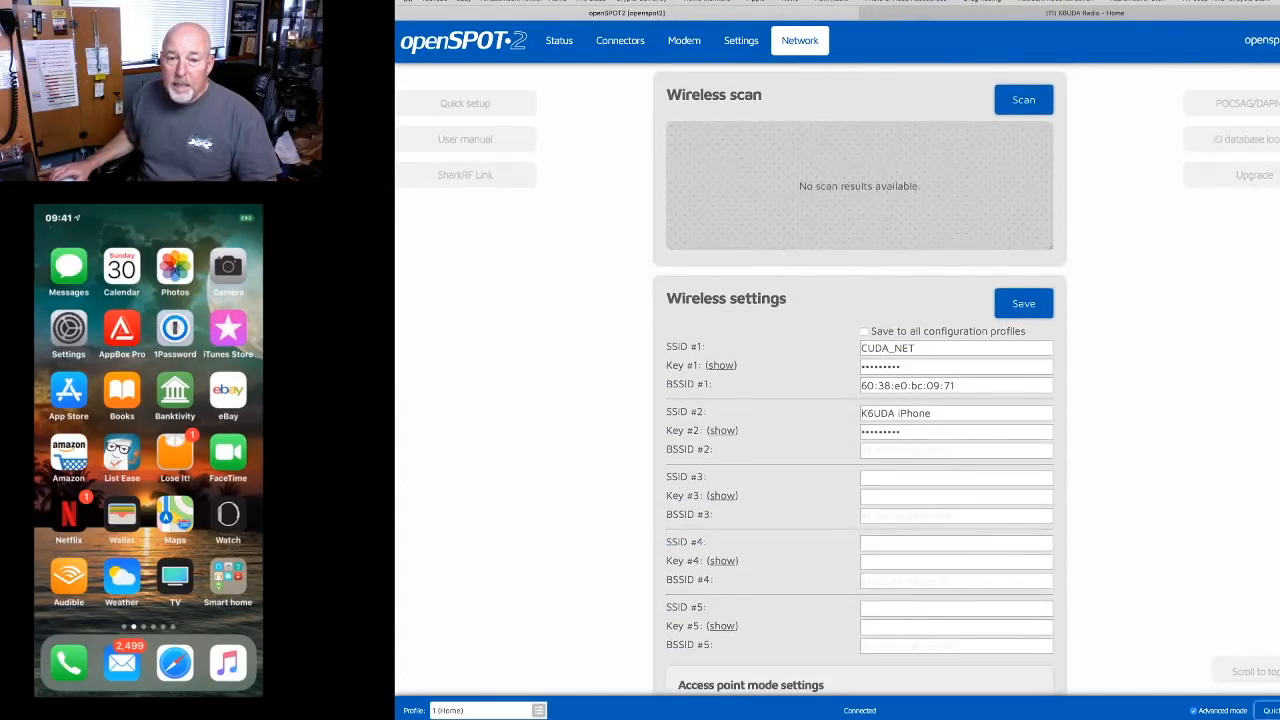
pyautogui.scroll(-3)
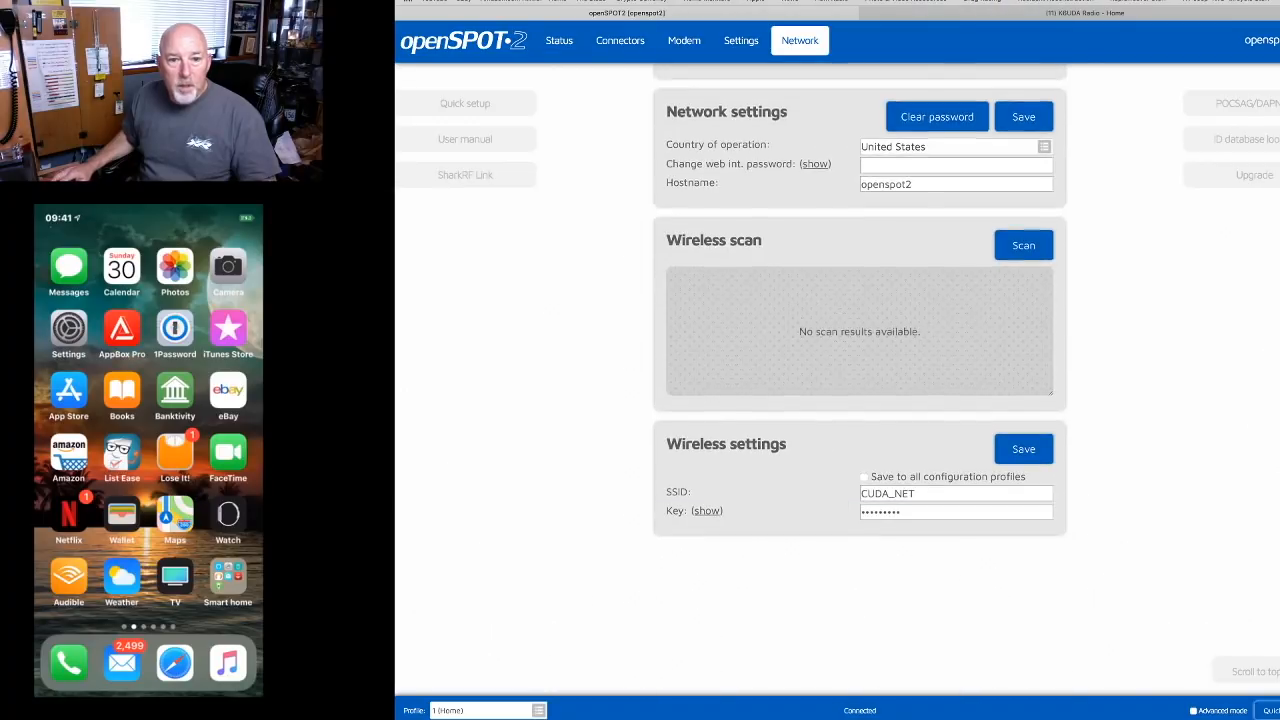
# Re-enable advanced mode and review the wireless scan and saved-network slots
pyautogui.scroll(-3)
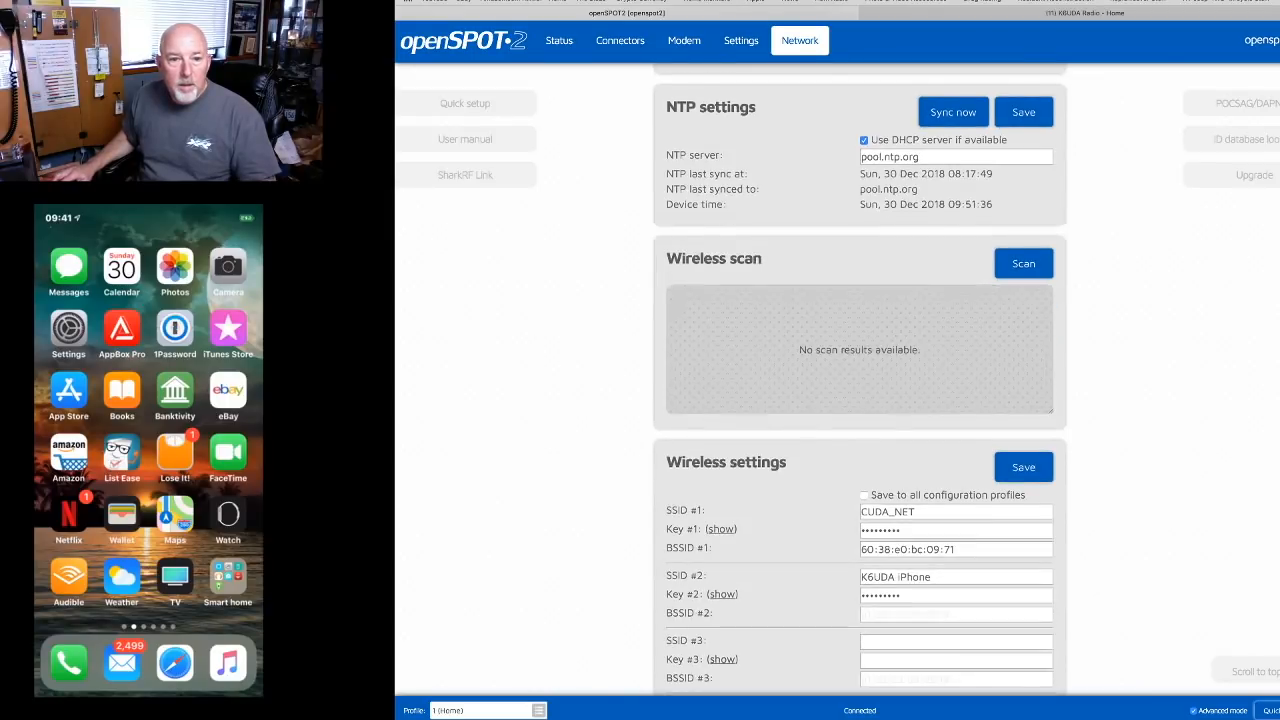
pyautogui.scroll(-3)
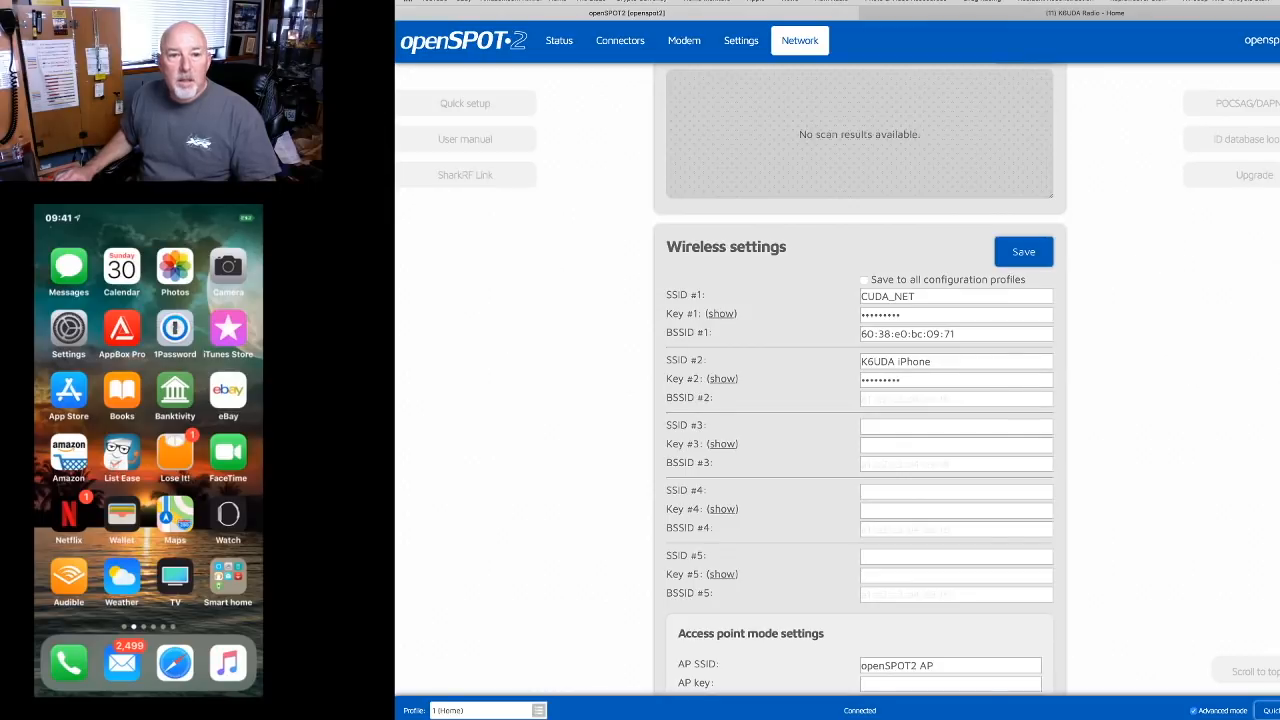
pyautogui.scroll(3)
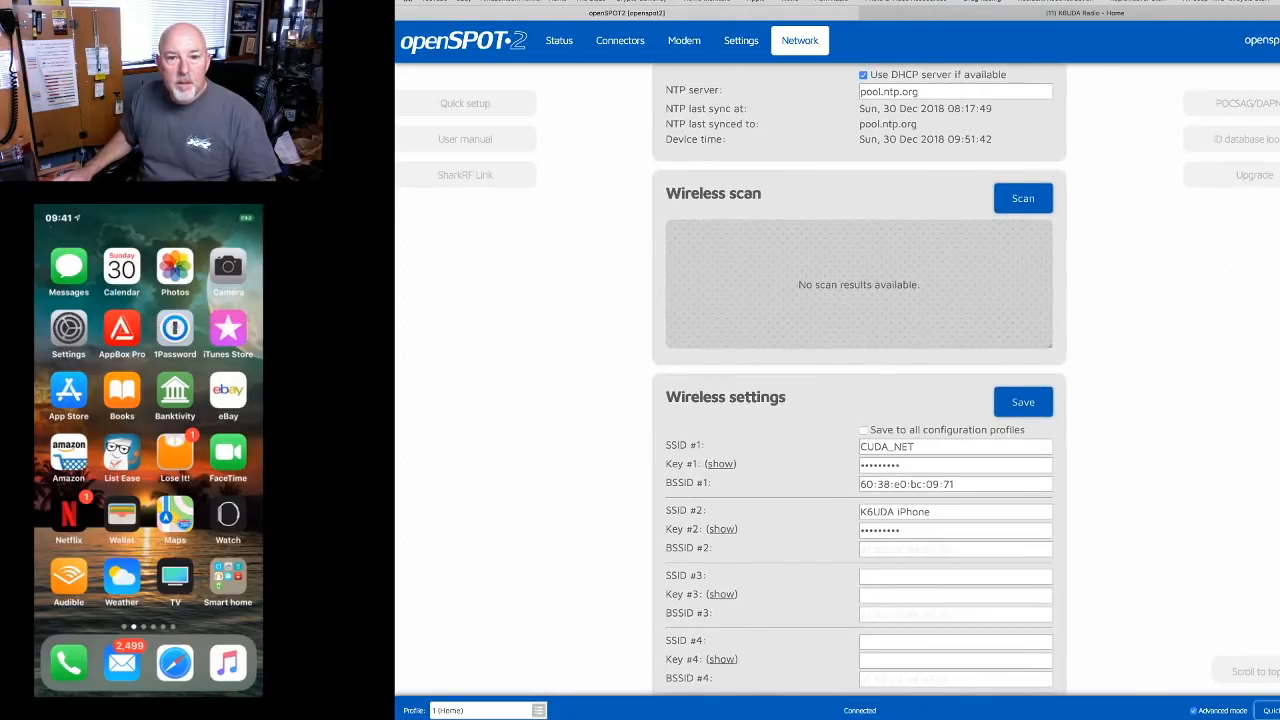
pyautogui.click(1022, 198)
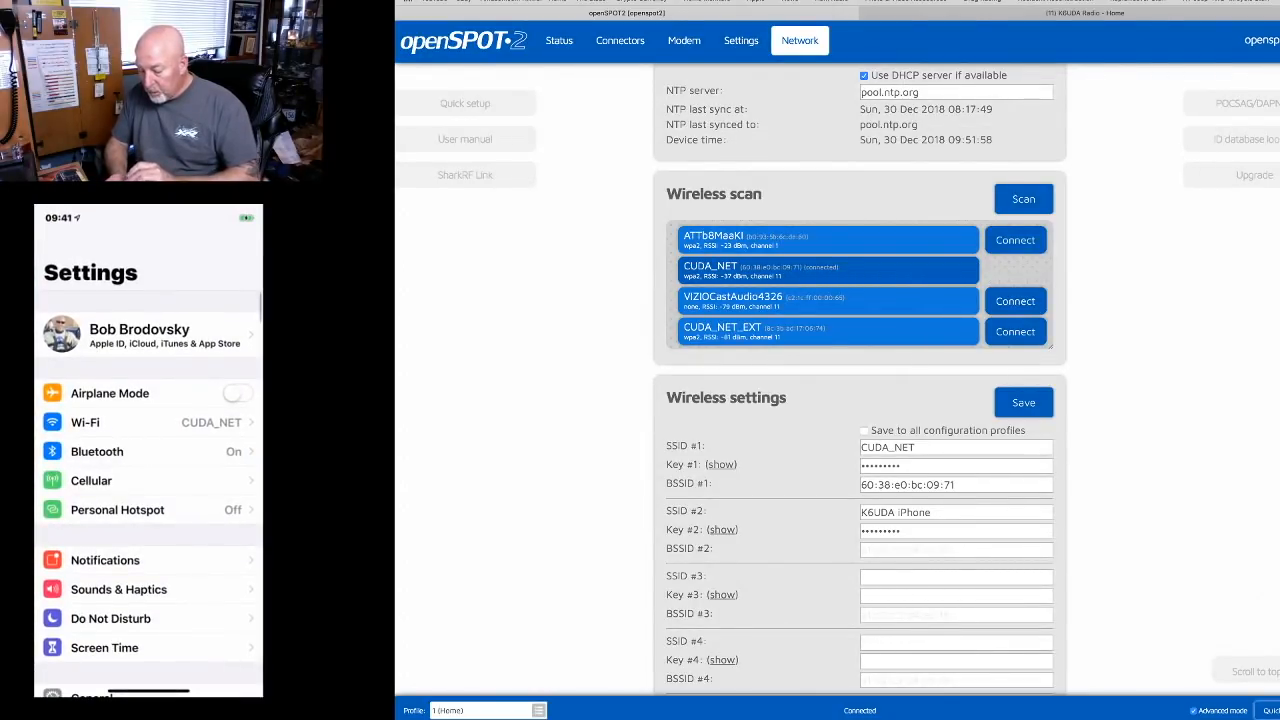
# Switch on the iPhone's Personal Hotspot, discoverable as 'K6UDA iPhone'
pyautogui.click(117, 509)
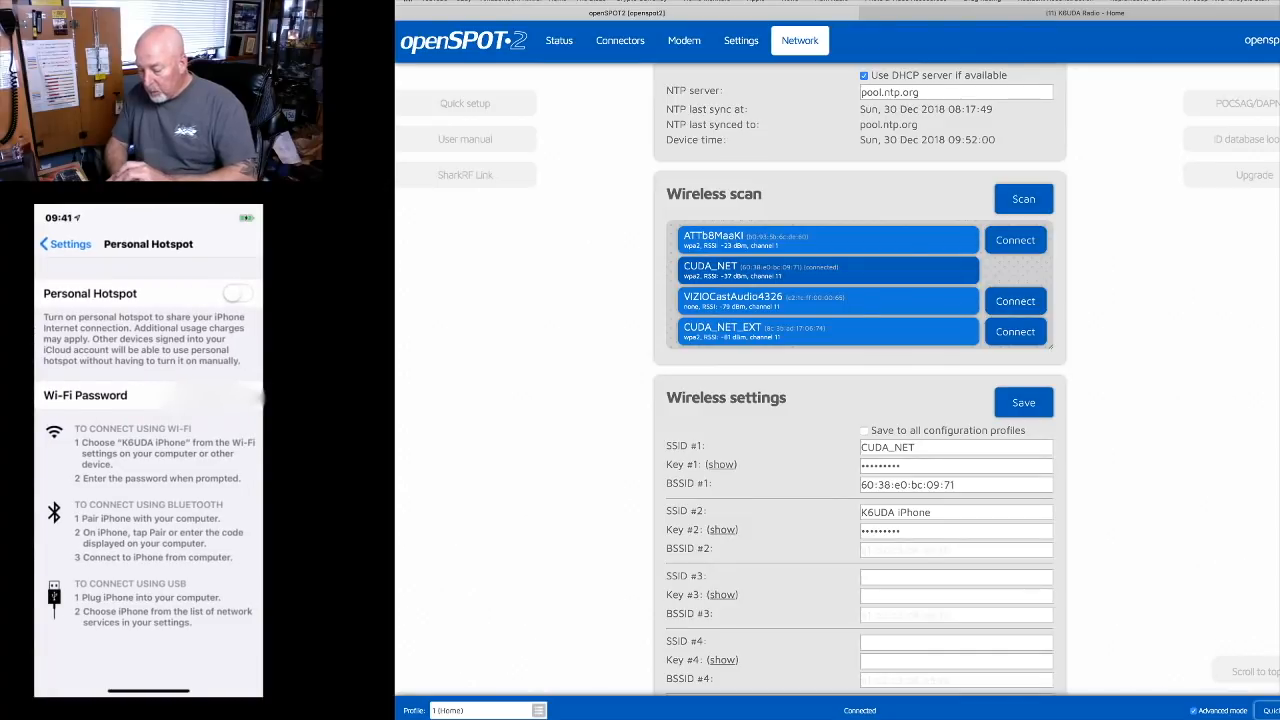
pyautogui.click(237, 293)
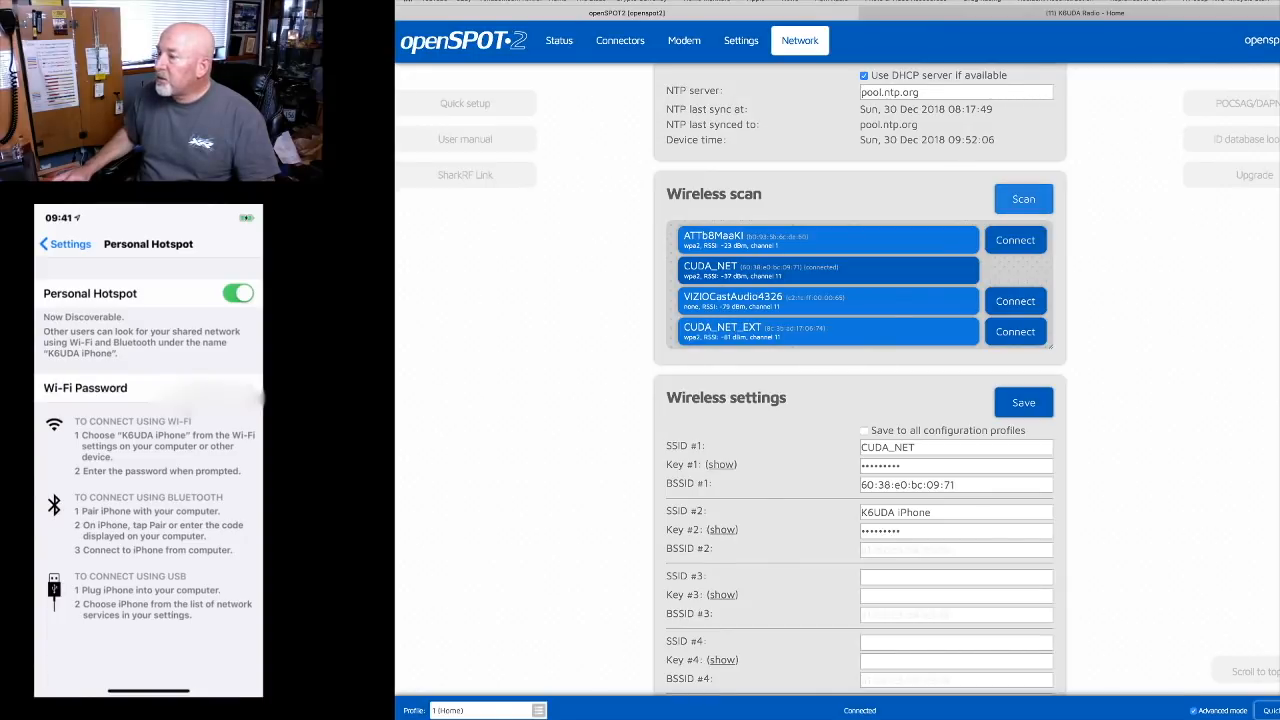
# Rescan wireless networks until the K6UDA iPhone hotspot is listed
pyautogui.click(1023, 198)
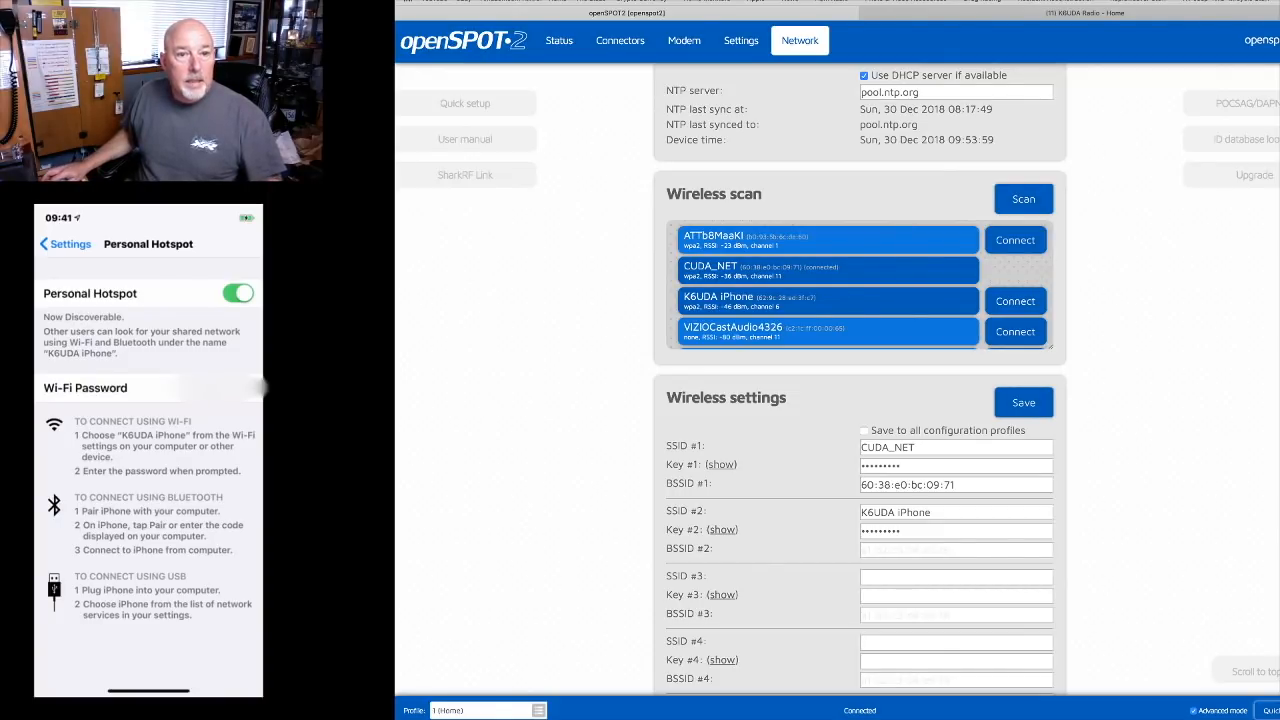
# Go to the Settings page and scroll to the Home and Mobile configuration profiles
pyautogui.click(740, 40)
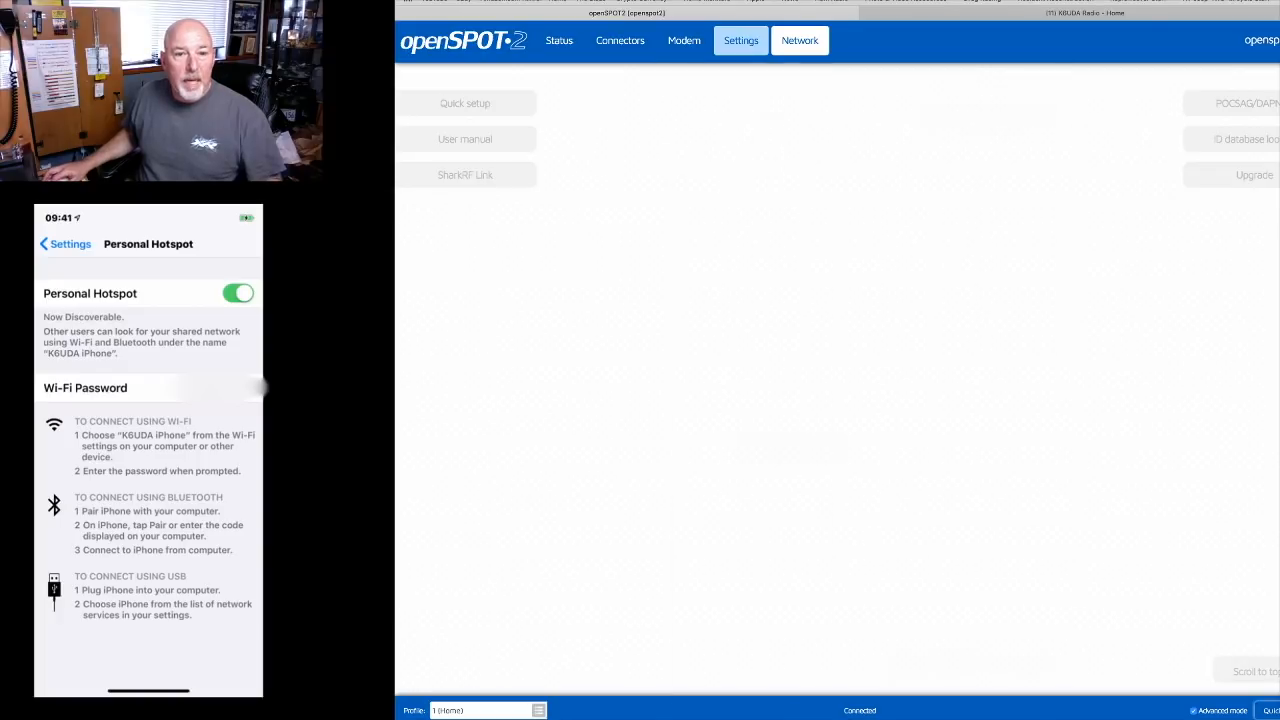
pyautogui.click(741, 40)
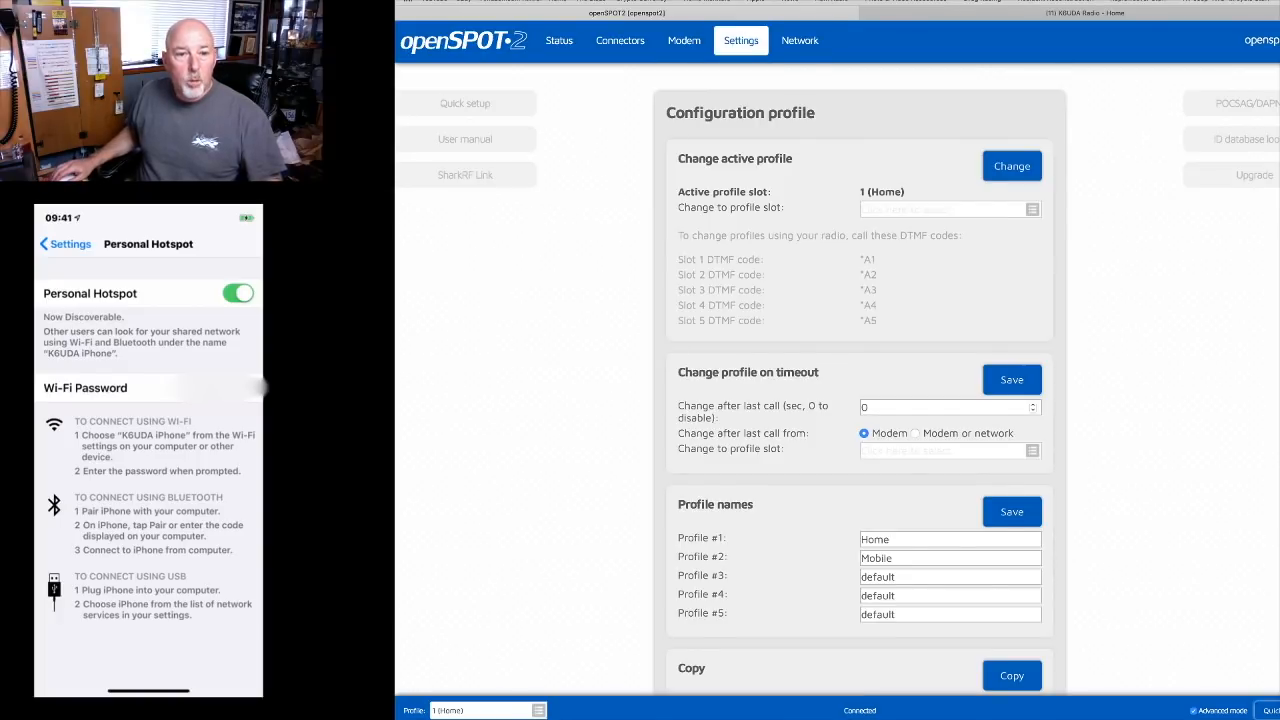
pyautogui.scroll(-3)
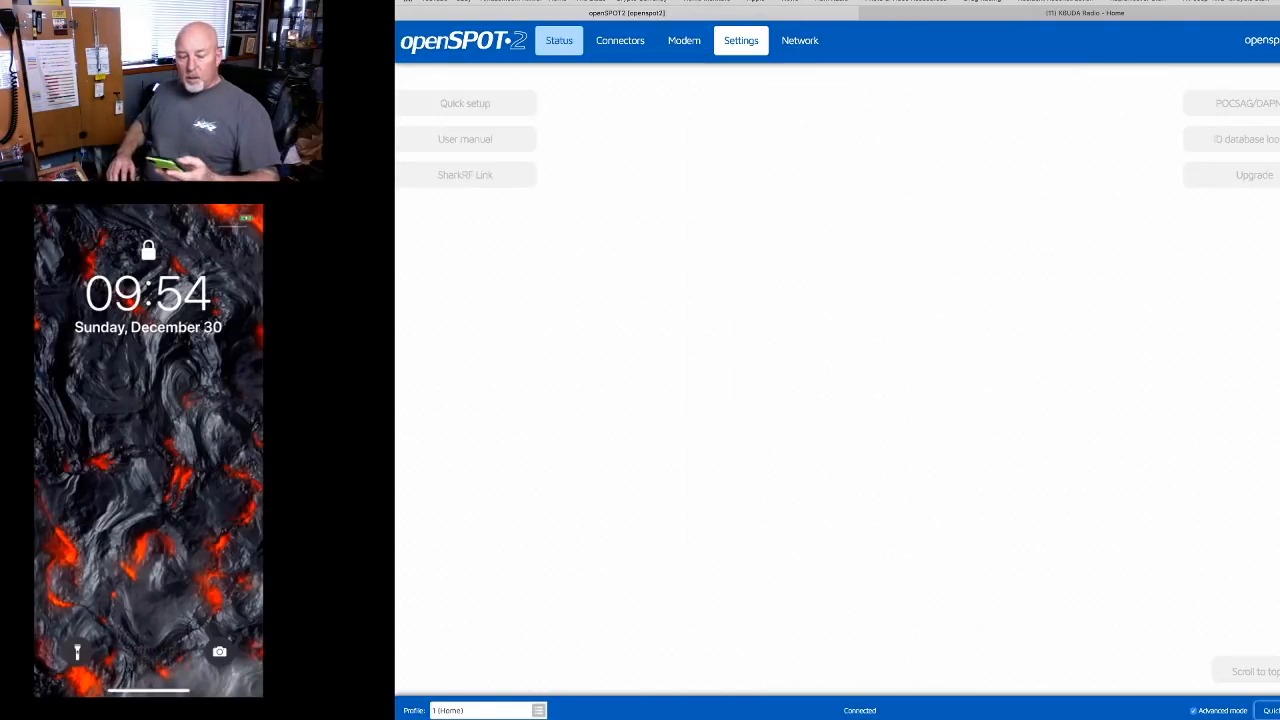
pyautogui.click(558, 40)
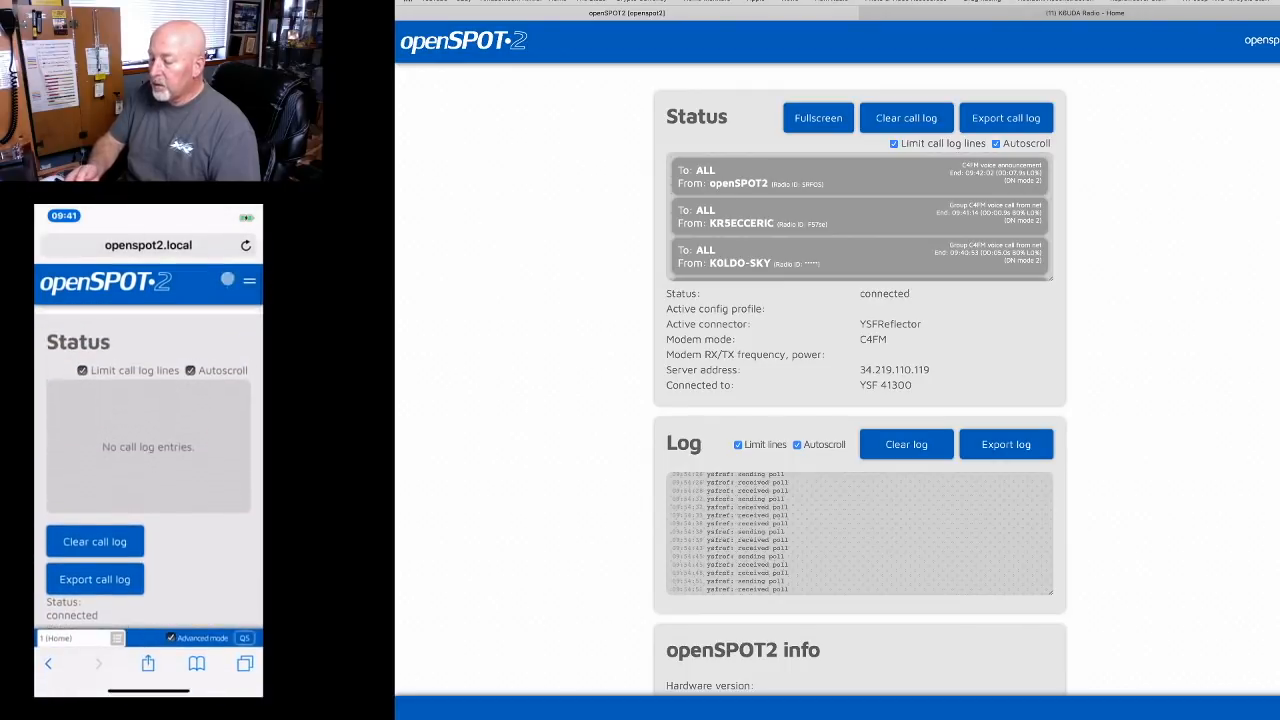
# Scroll the phone's Status page to confirm the connection to YSF 41300
pyautogui.scroll(-3)
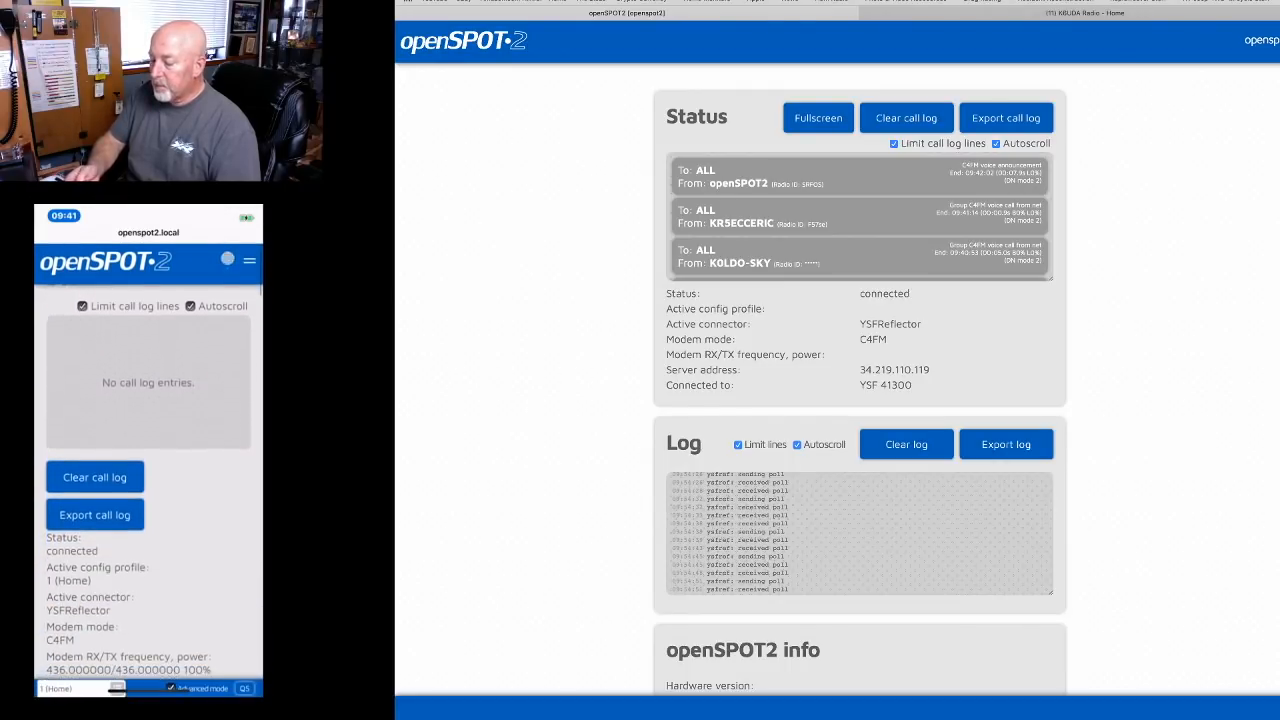